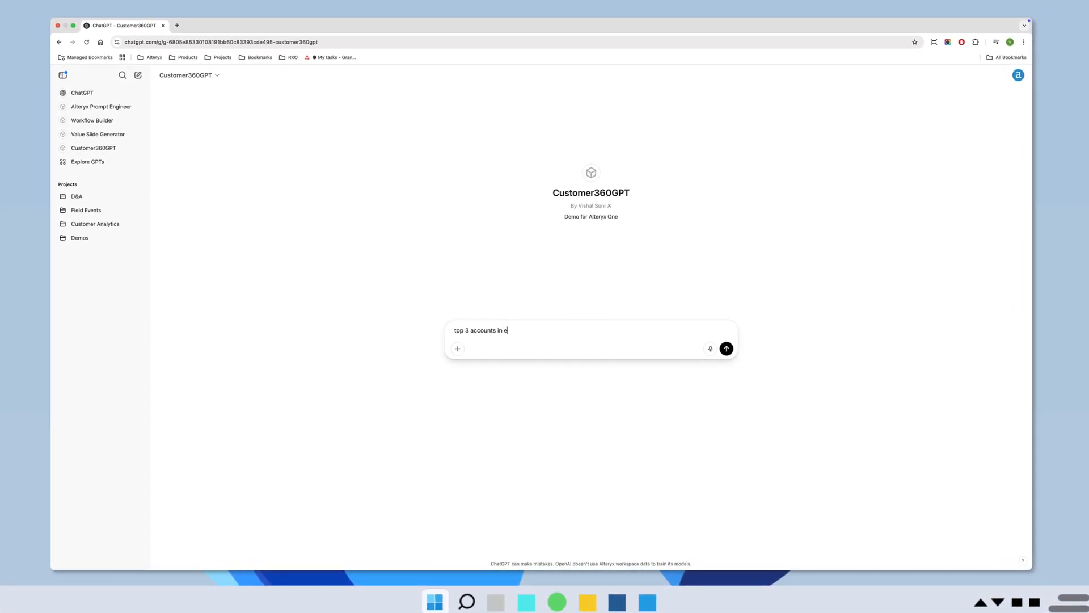
Ask Customer360GPT for the top 3 EMEA accounts and begin typing the next question
{"action": "left_click", "coordinate": [726, 348]}
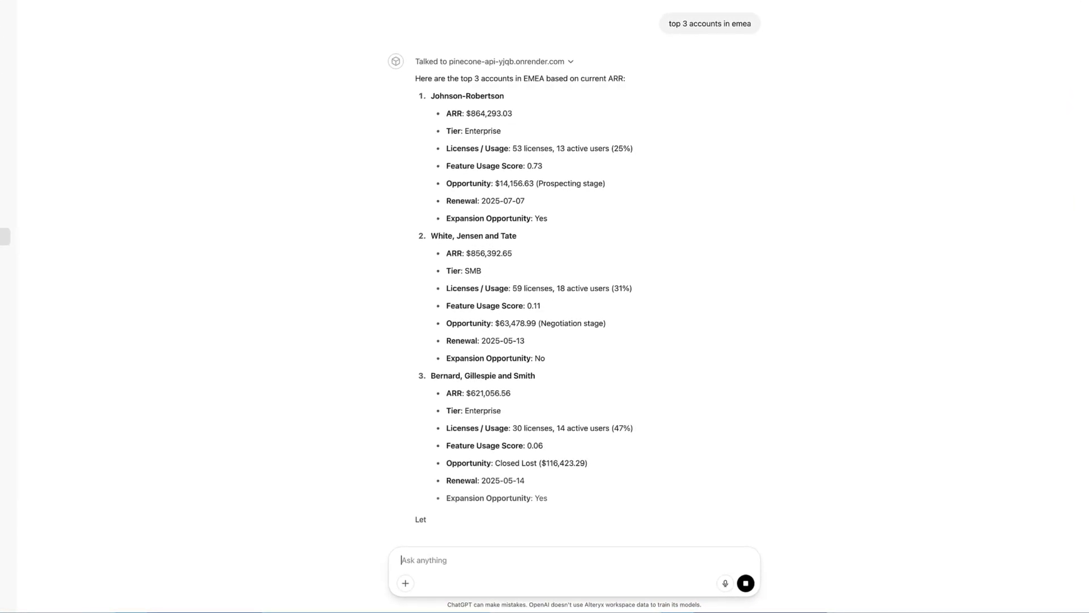
{"action": "type", "text": "wh"}
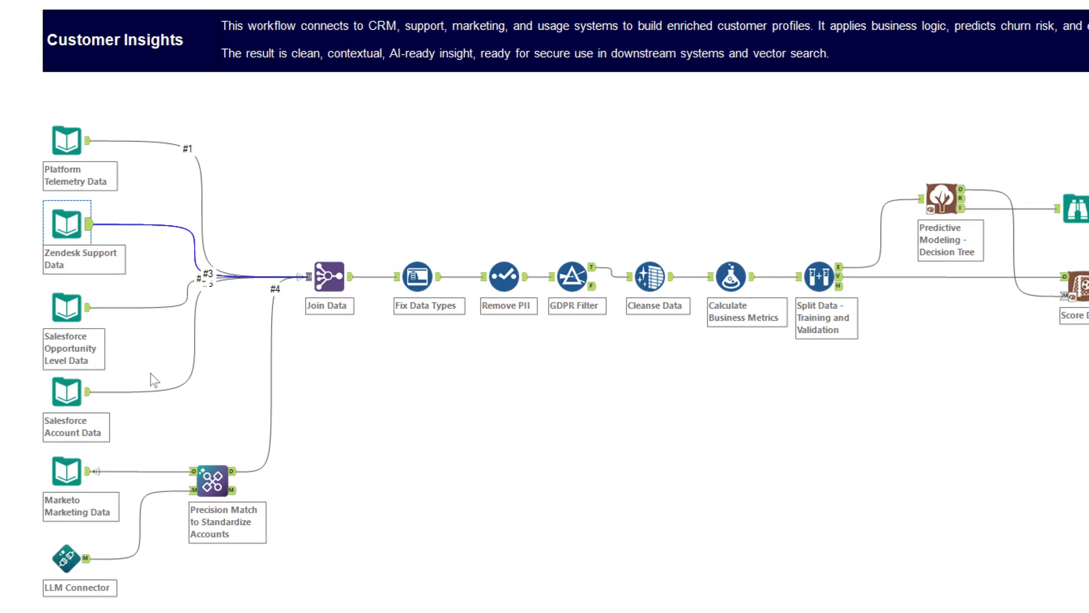
{"action": "mouse_move", "coordinate": [241, 448]}
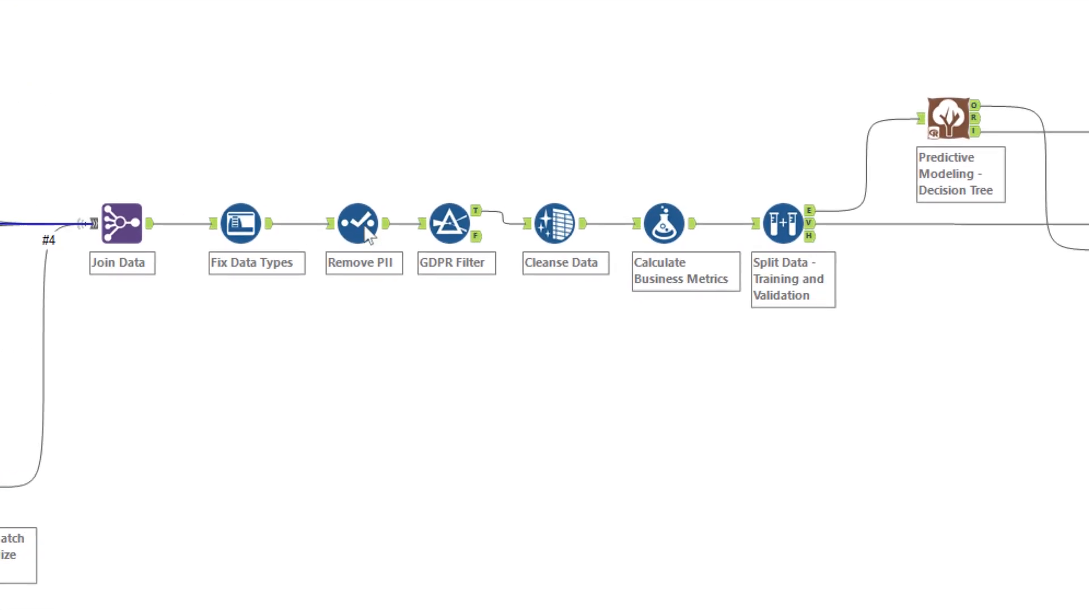
Select the Remove PII tool on the Customer Insights workflow canvas
{"action": "left_click", "coordinate": [361, 222]}
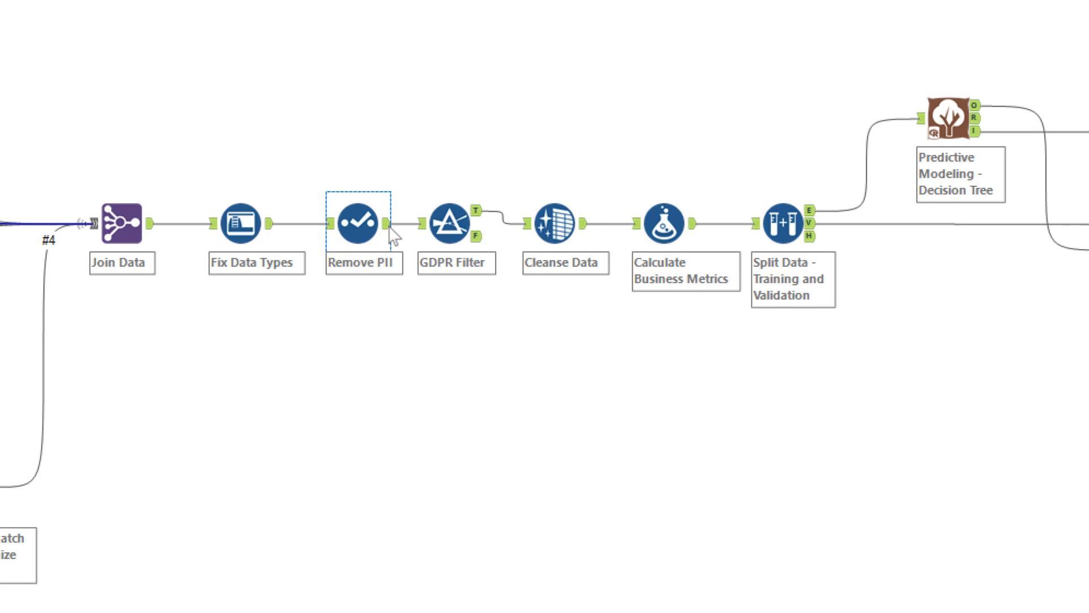
{"action": "left_click", "coordinate": [450, 224]}
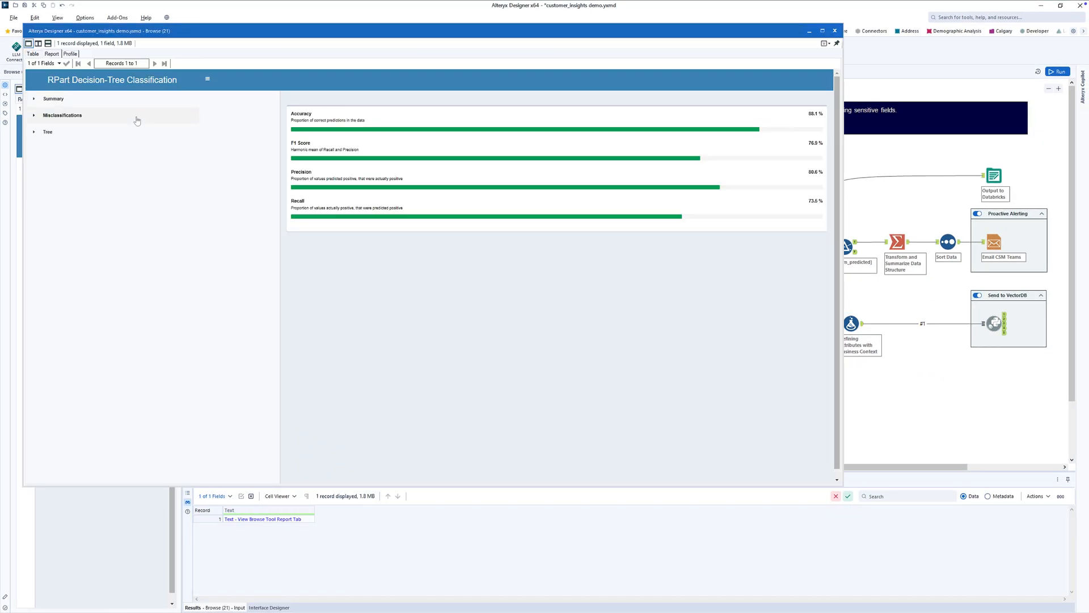
Expand the misclassifications section of the RPart decision-tree report
{"action": "left_click", "coordinate": [48, 131]}
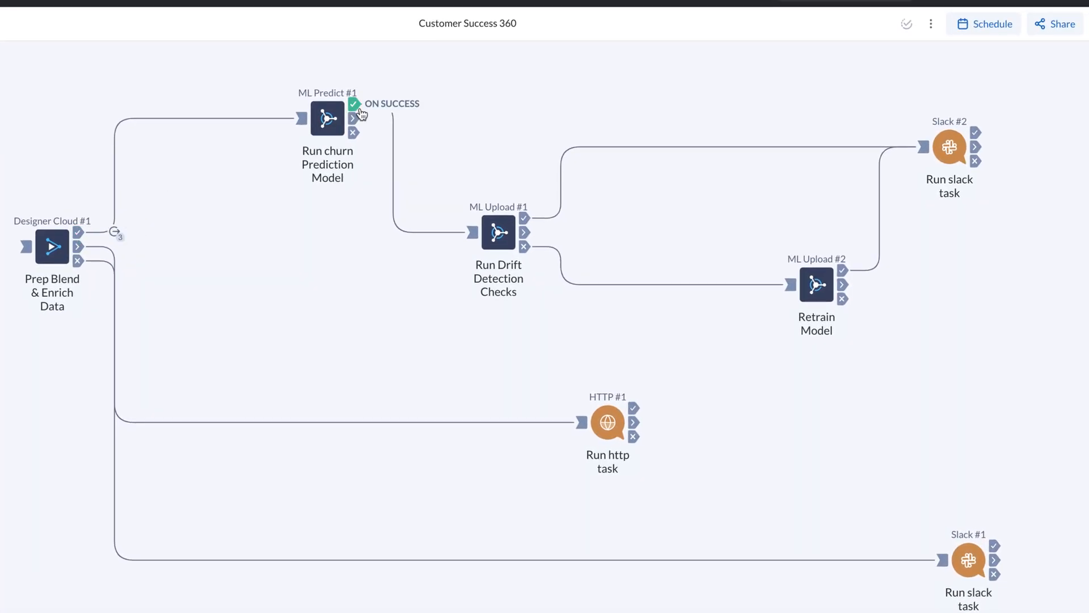
{"action": "mouse_move", "coordinate": [624, 139]}
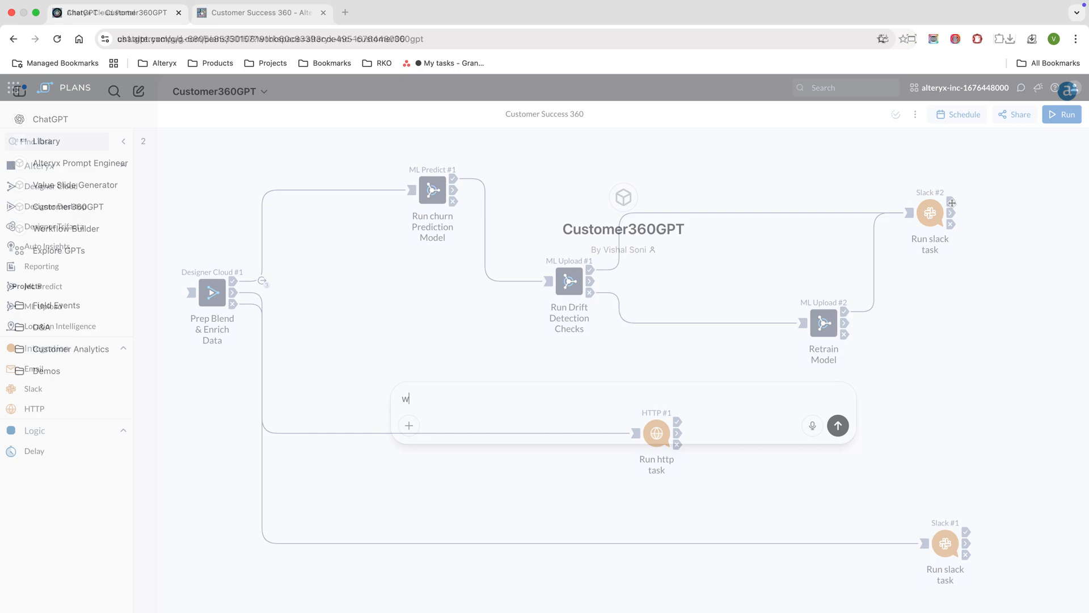
Ask 'which accounts are showing early churn signals?' and scroll through the five at-risk accounts
{"action": "type", "text": "hich accounts are showing earl"}
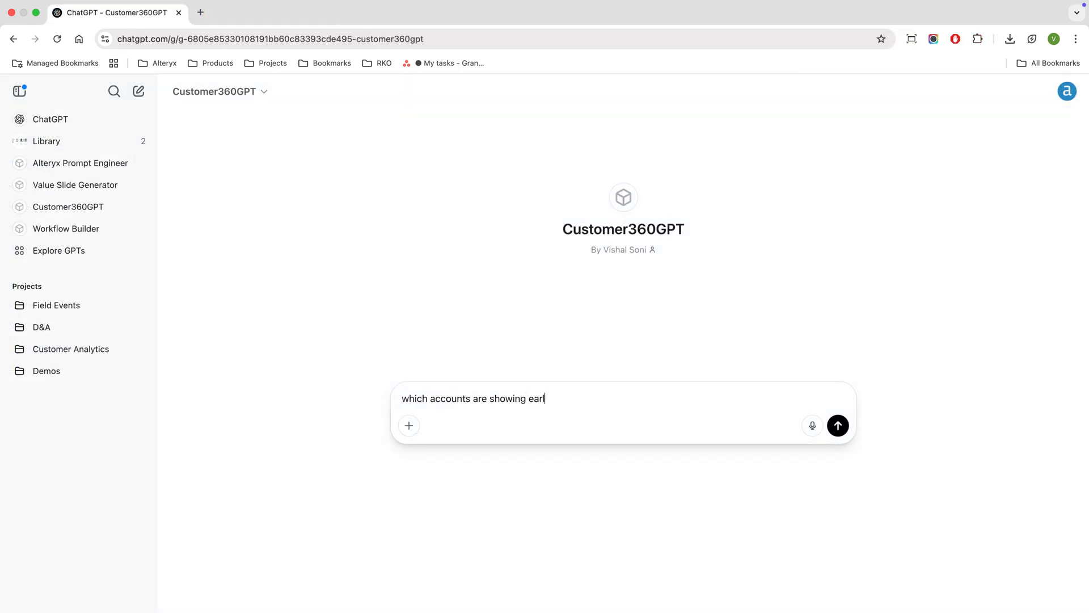
{"action": "left_click", "coordinate": [837, 426]}
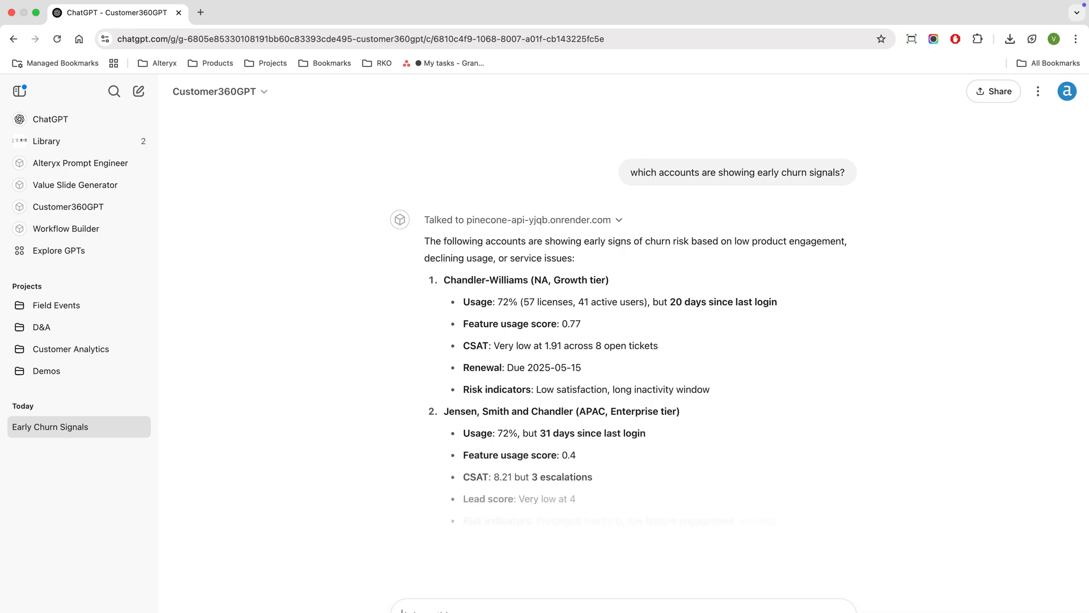
{"action": "scroll", "scroll_direction": "down", "scroll_amount": 3}
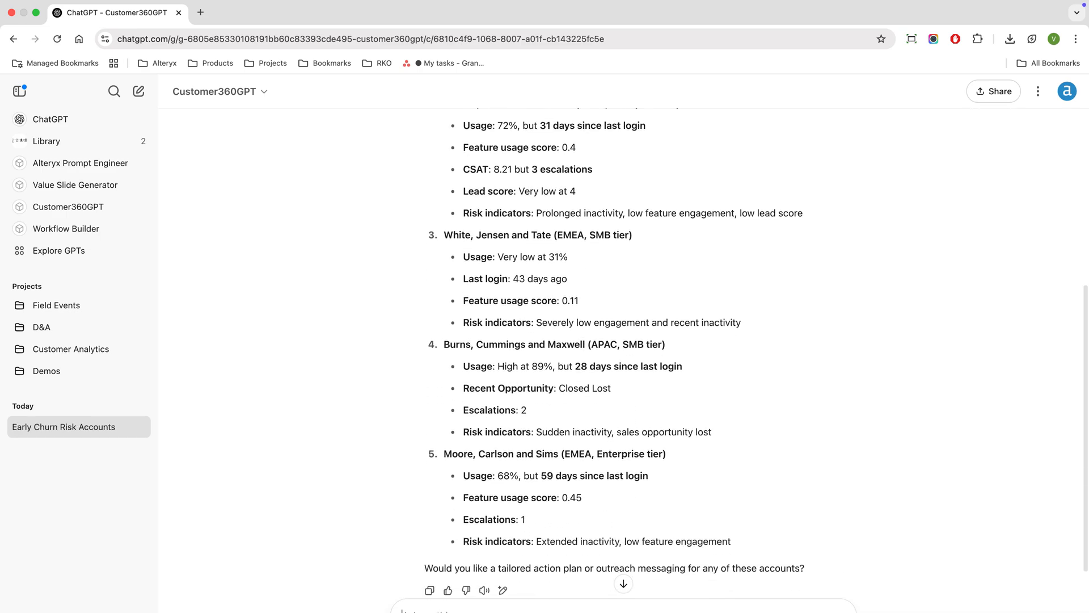